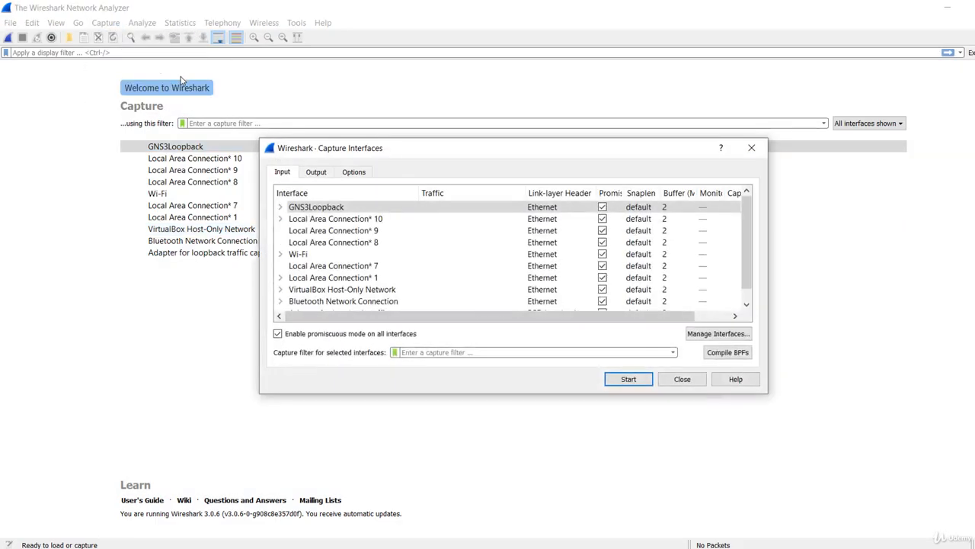
Begin a live capture on the Wi-Fi interface from the Capture Interfaces dialog
{"action": "left_click", "coordinate": [299, 253]}
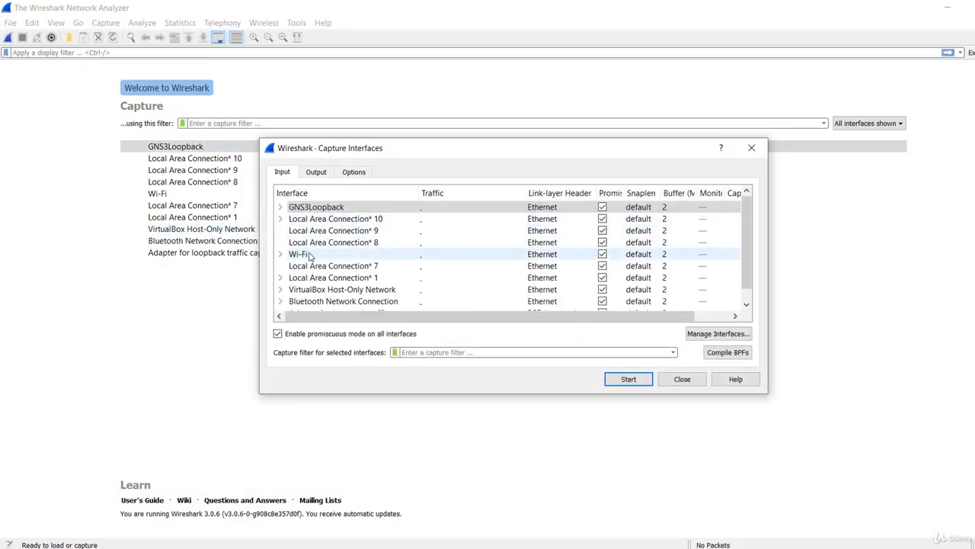
{"action": "left_click", "coordinate": [299, 253]}
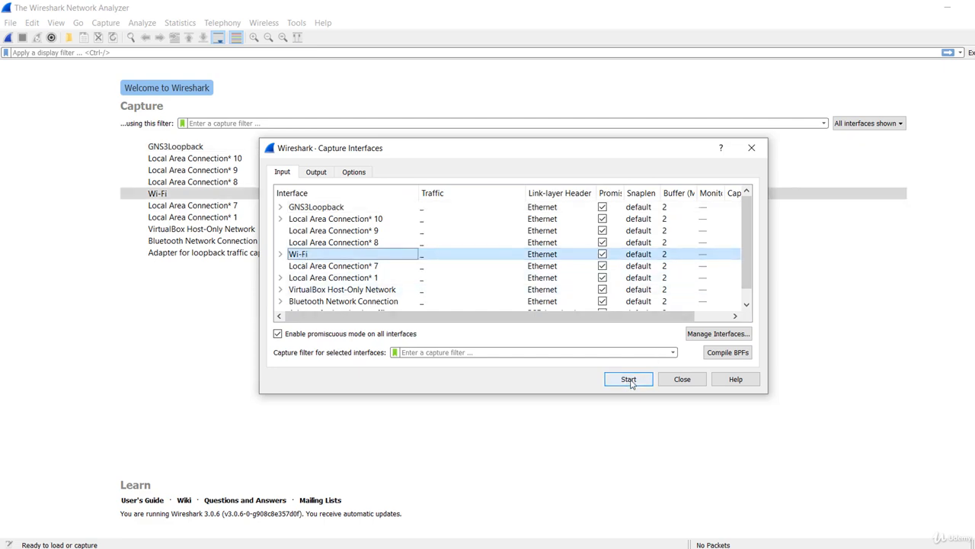
{"action": "left_click", "coordinate": [628, 378]}
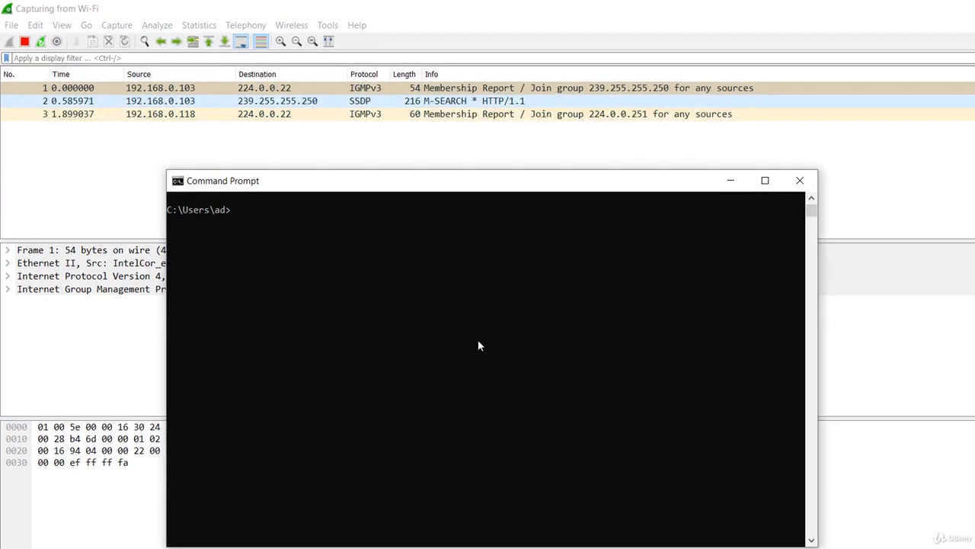
Run ping 192.168.0.1 so ICMP echo requests and replies appear in the capture
{"action": "type", "text": "ping 192.1"}
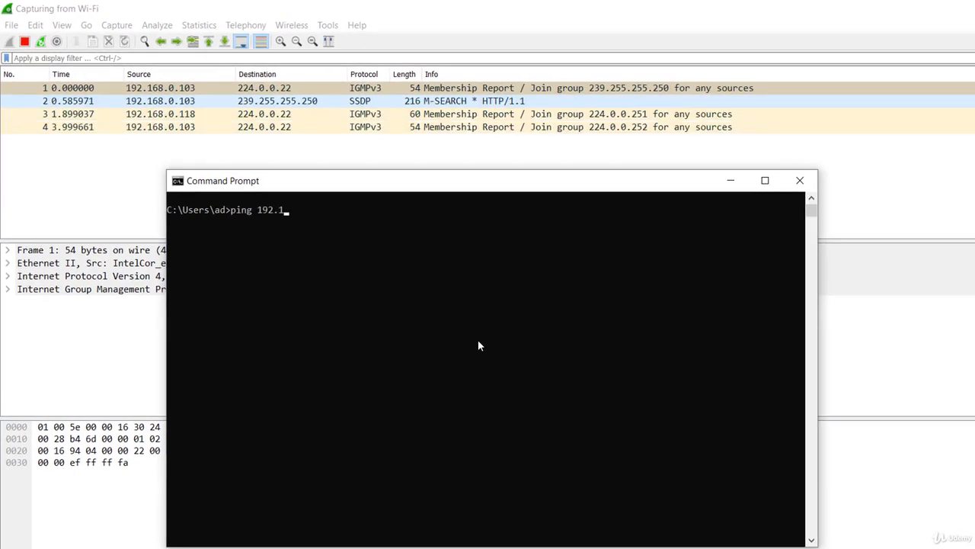
{"action": "type", "text": "68.0.1"}
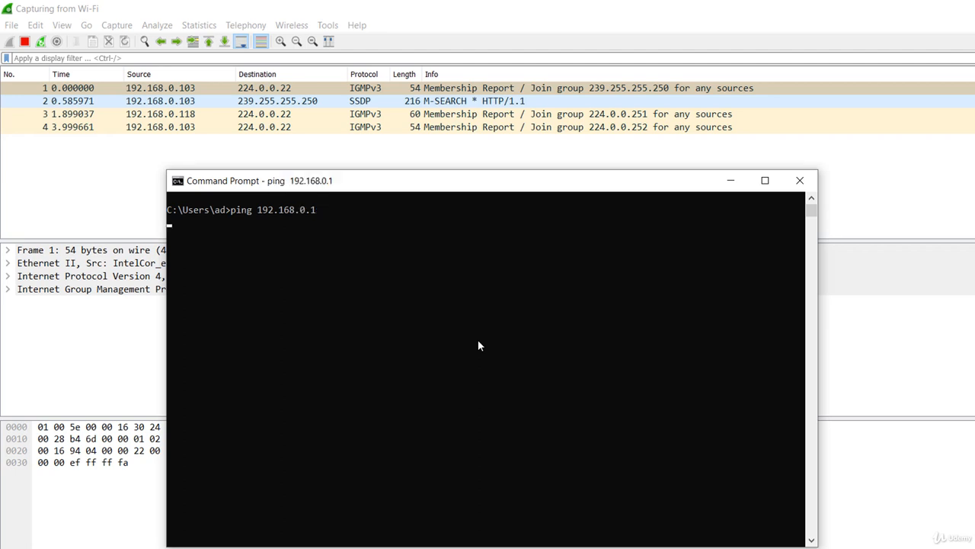
{"action": "key", "text": "enter"}
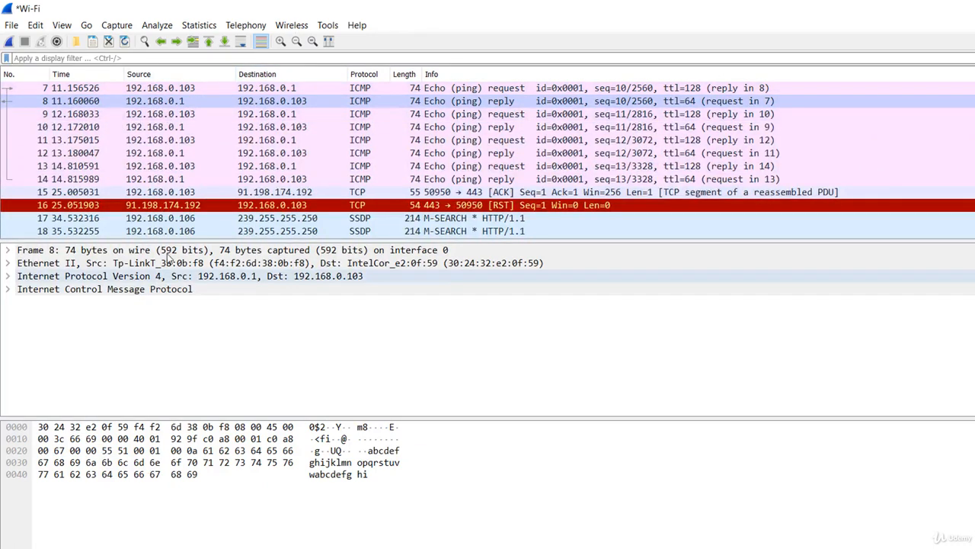
{"action": "mouse_move", "coordinate": [229, 186]}
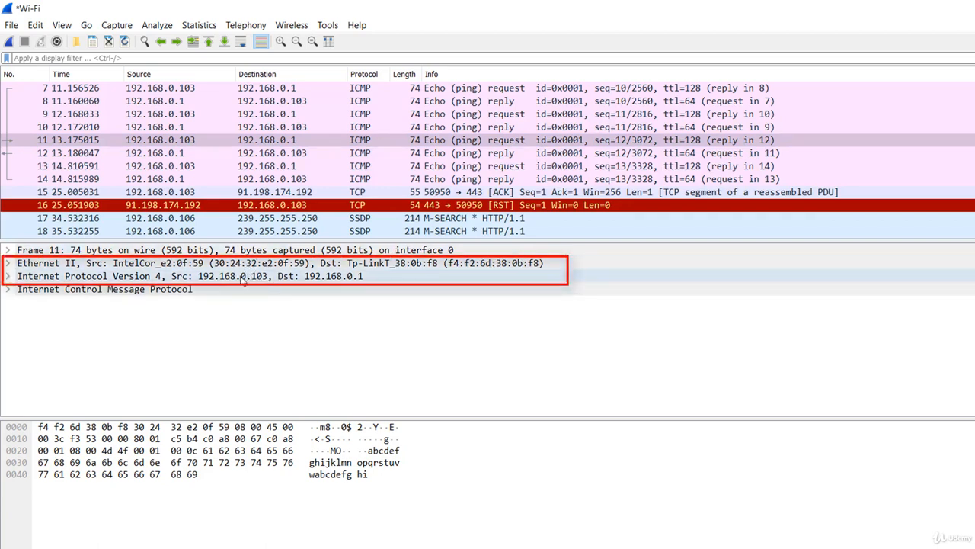
{"action": "mouse_move", "coordinate": [329, 282]}
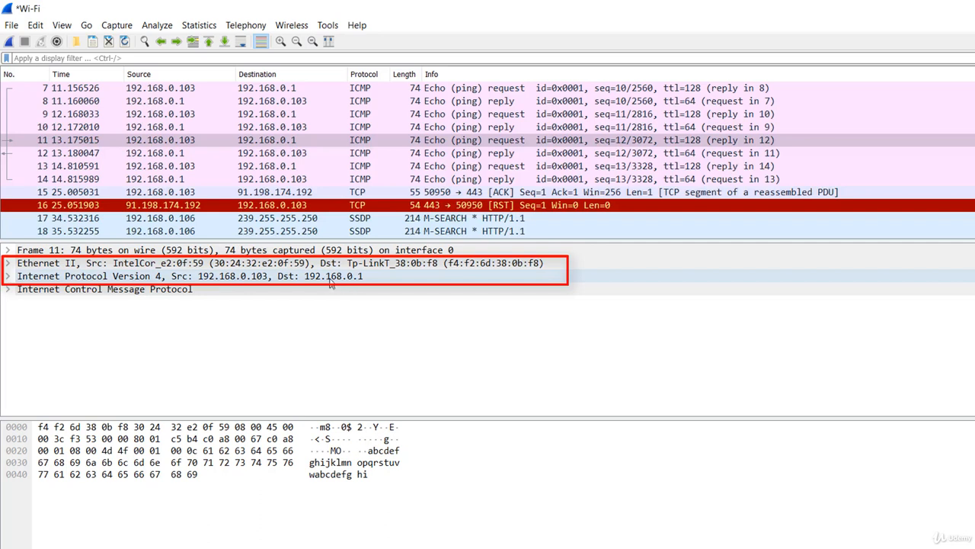
{"action": "mouse_move", "coordinate": [343, 280]}
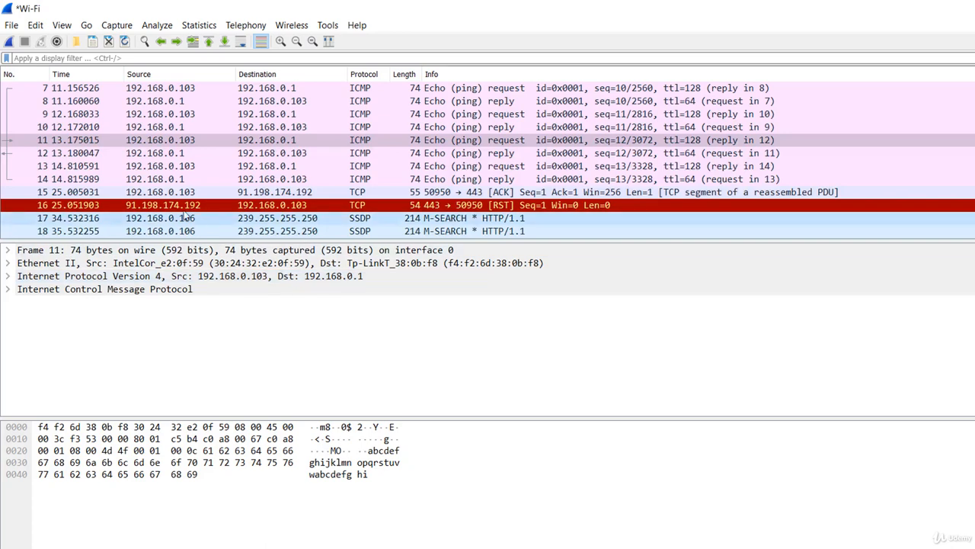
{"action": "mouse_move", "coordinate": [226, 180]}
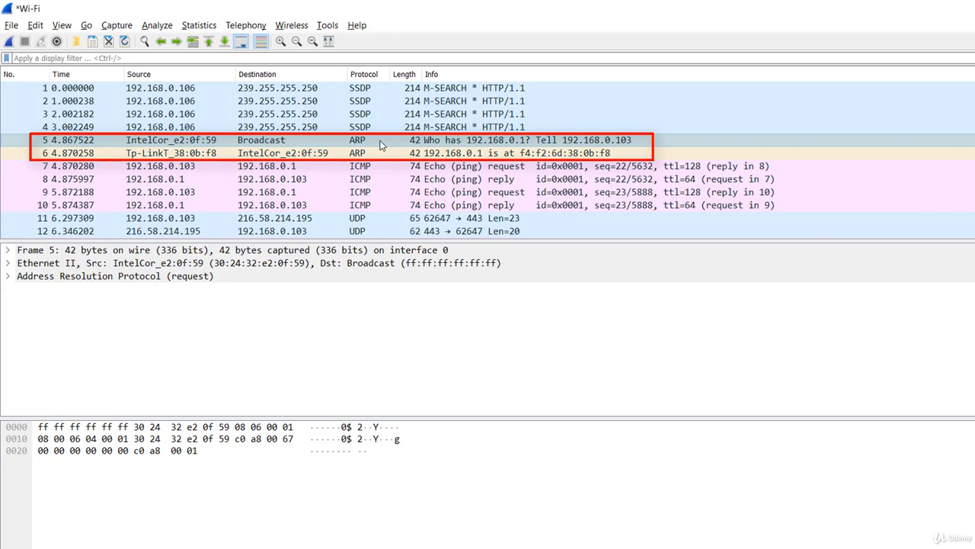
{"action": "mouse_move", "coordinate": [373, 138]}
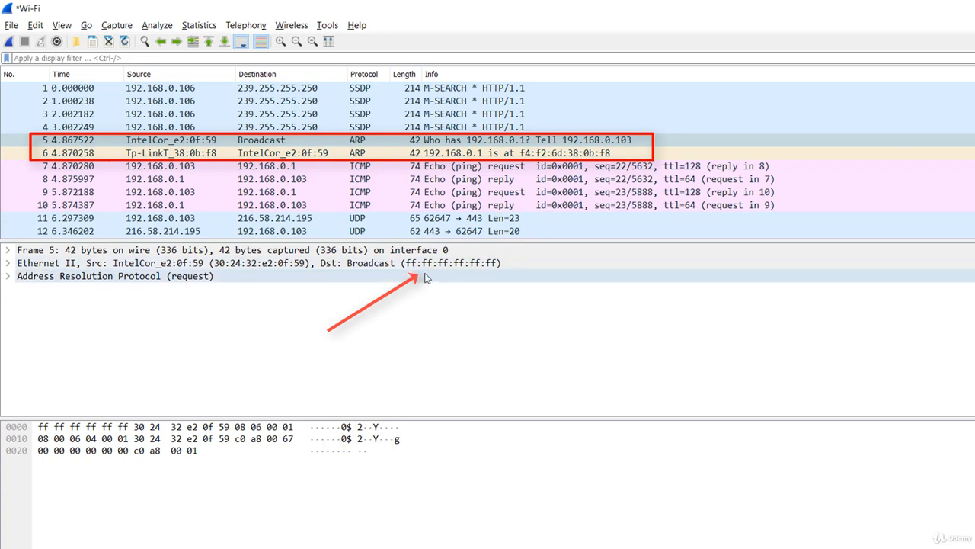
{"action": "mouse_move", "coordinate": [445, 268]}
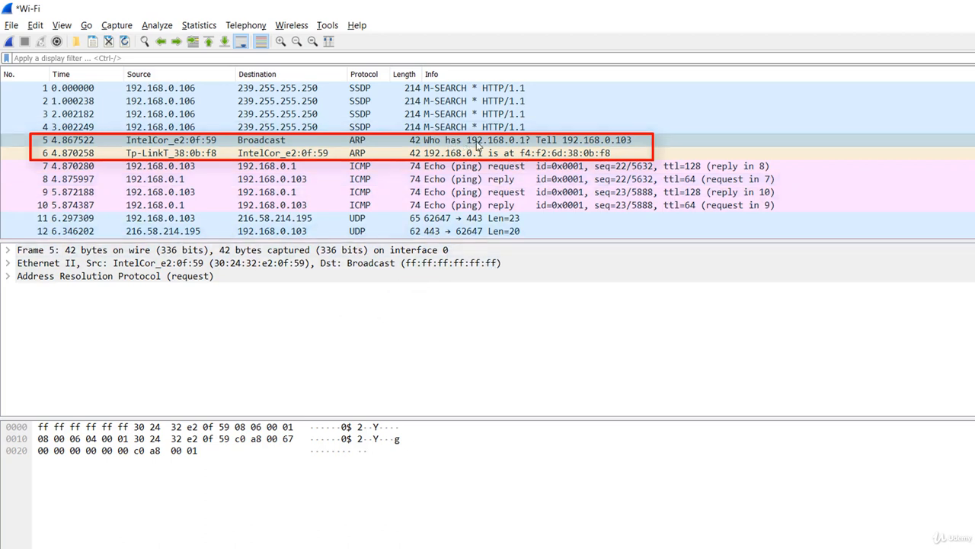
{"action": "mouse_move", "coordinate": [500, 146]}
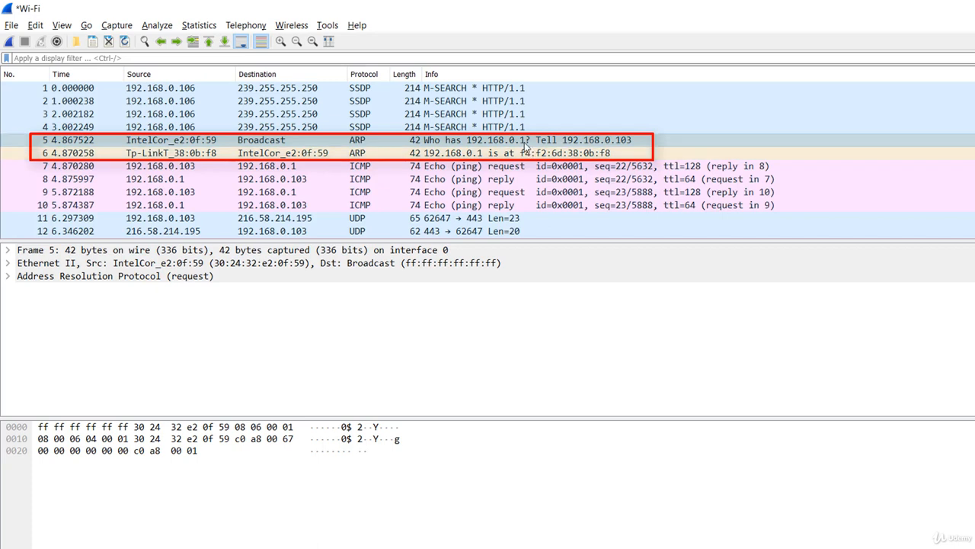
{"action": "mouse_move", "coordinate": [582, 151]}
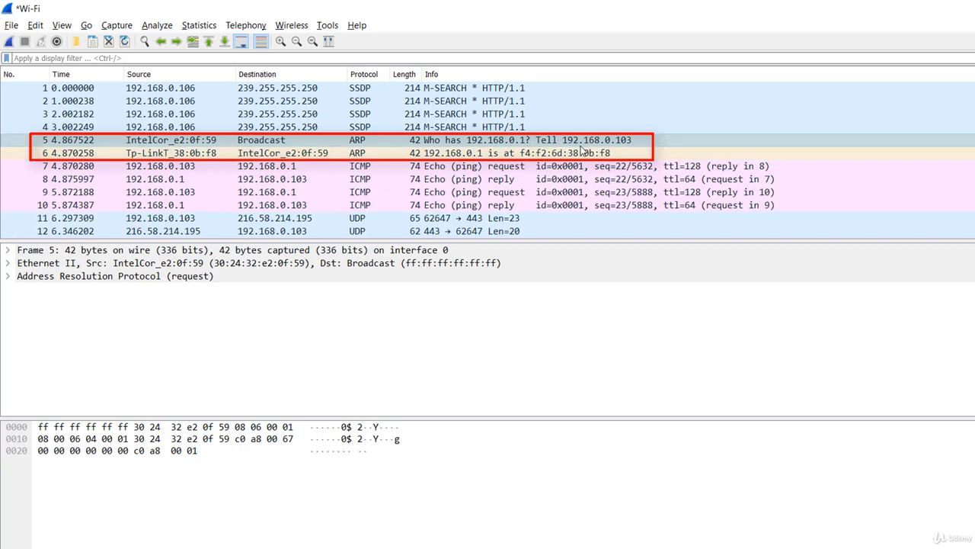
{"action": "mouse_move", "coordinate": [592, 149]}
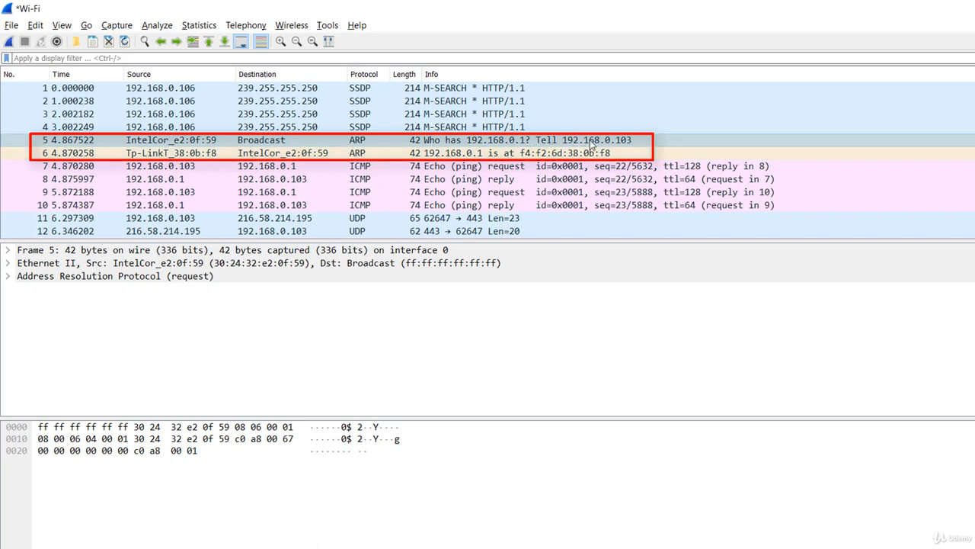
{"action": "mouse_move", "coordinate": [619, 149]}
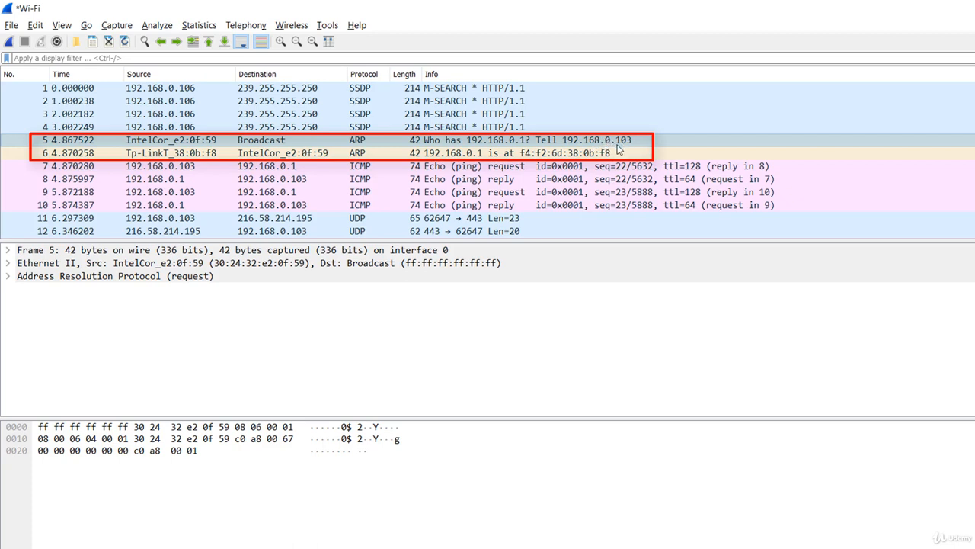
{"action": "mouse_move", "coordinate": [631, 146]}
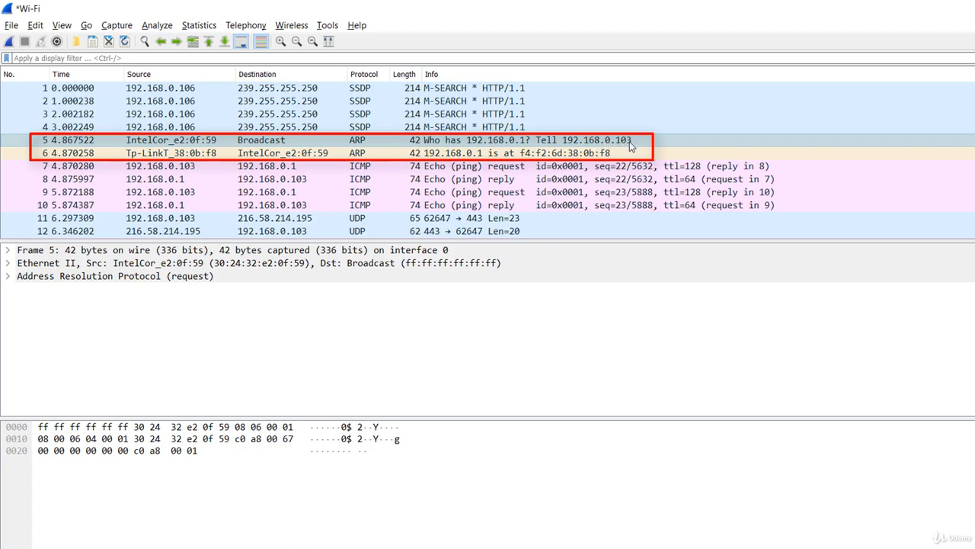
{"action": "mouse_move", "coordinate": [521, 145]}
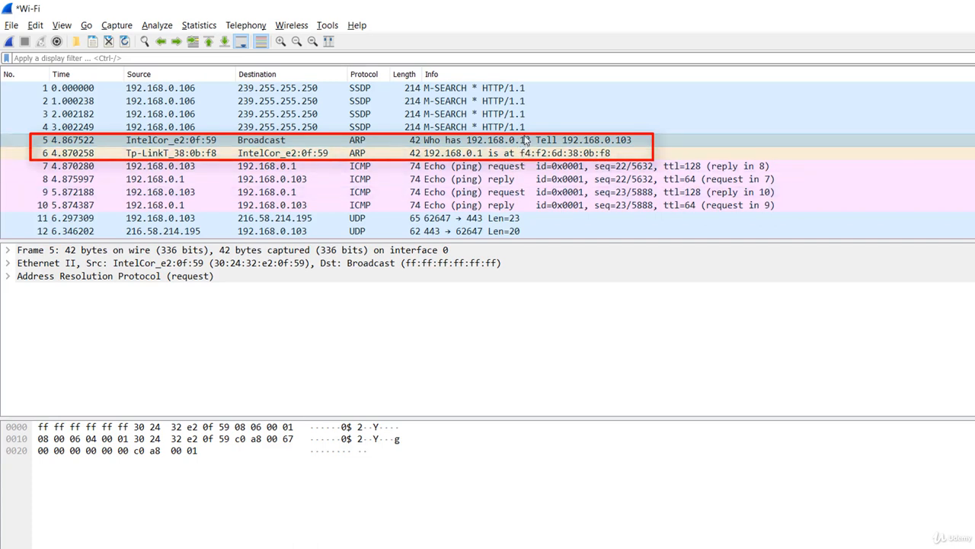
{"action": "mouse_move", "coordinate": [625, 145]}
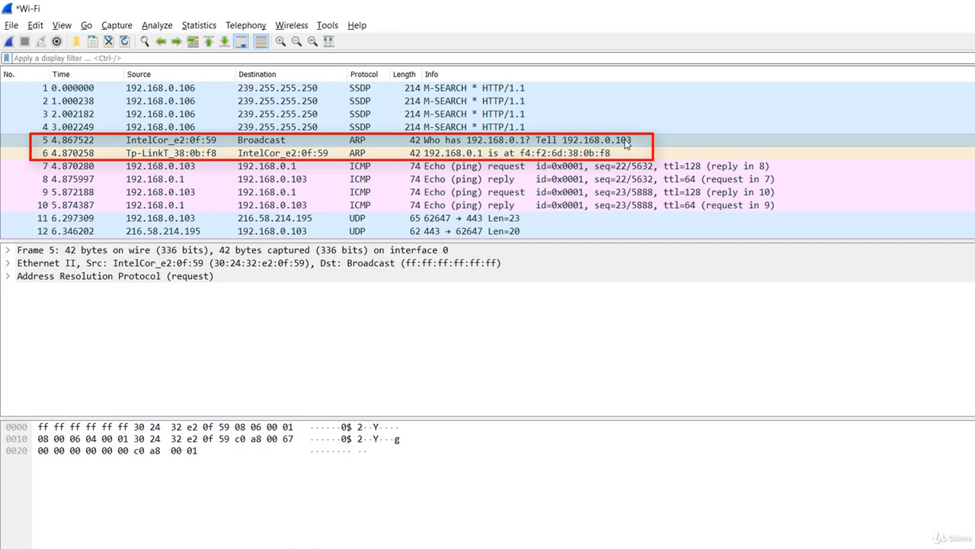
{"action": "mouse_move", "coordinate": [613, 150]}
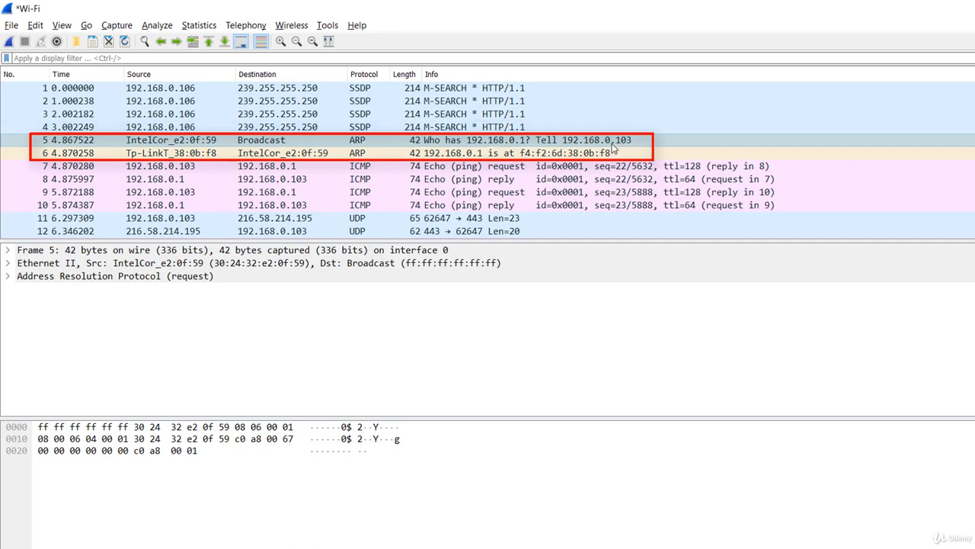
{"action": "mouse_move", "coordinate": [622, 149]}
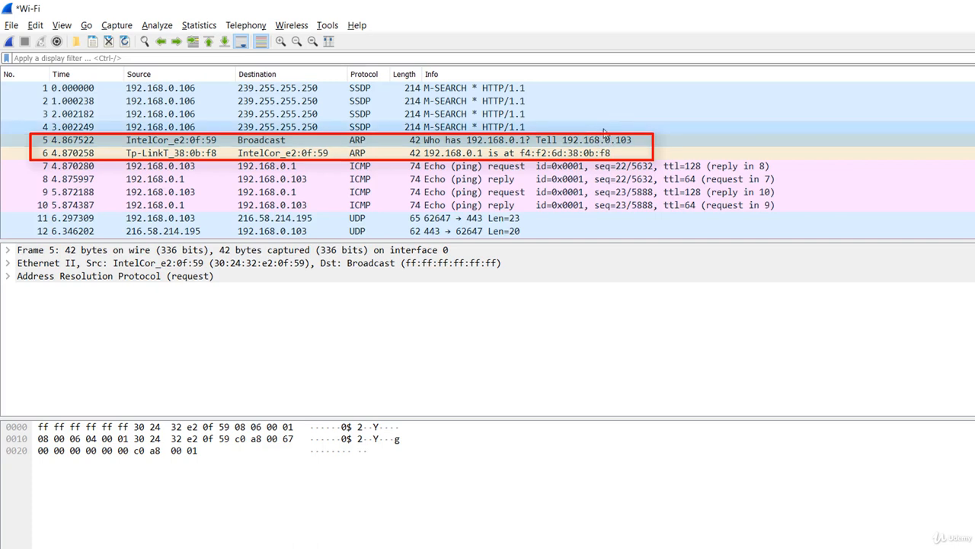
{"action": "mouse_move", "coordinate": [494, 146]}
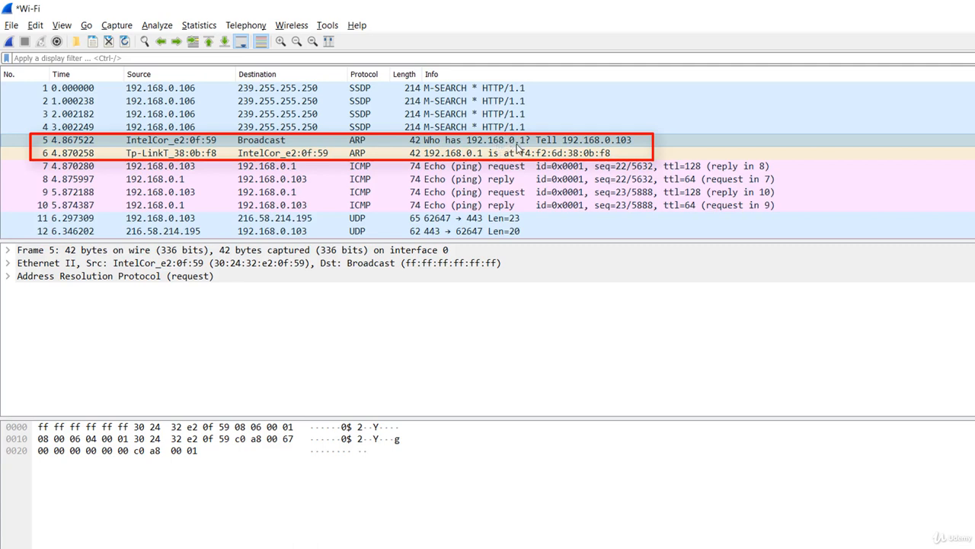
{"action": "mouse_move", "coordinate": [565, 148]}
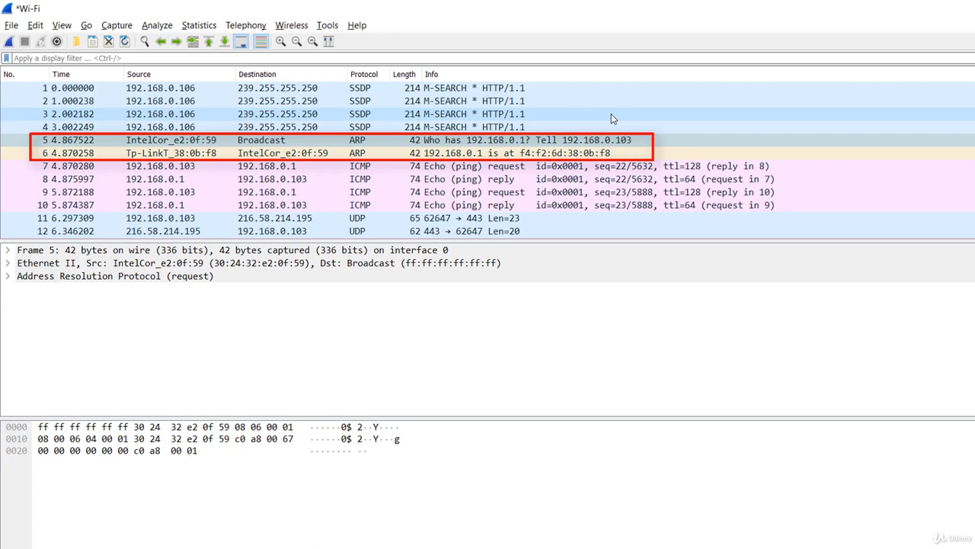
{"action": "mouse_move", "coordinate": [627, 130]}
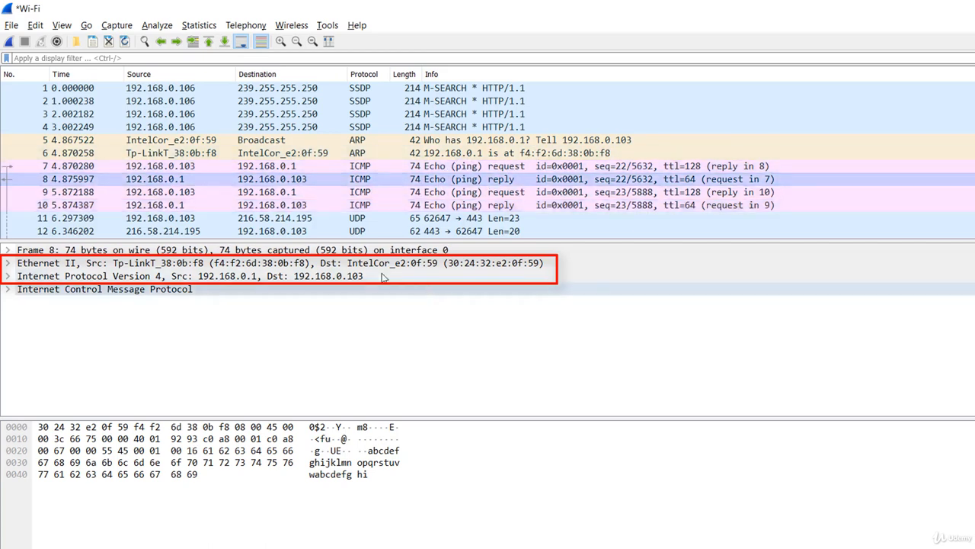
{"action": "mouse_move", "coordinate": [451, 271]}
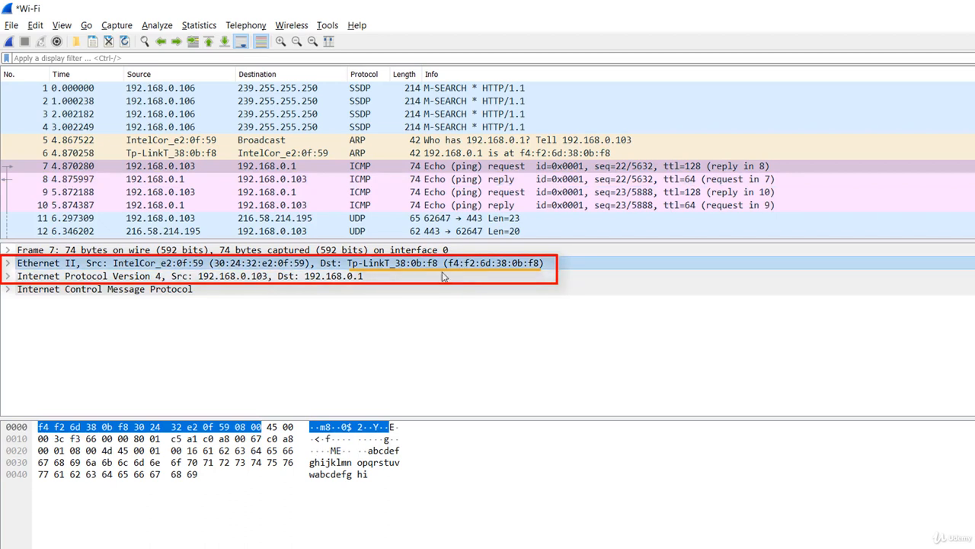
{"action": "mouse_move", "coordinate": [457, 271]}
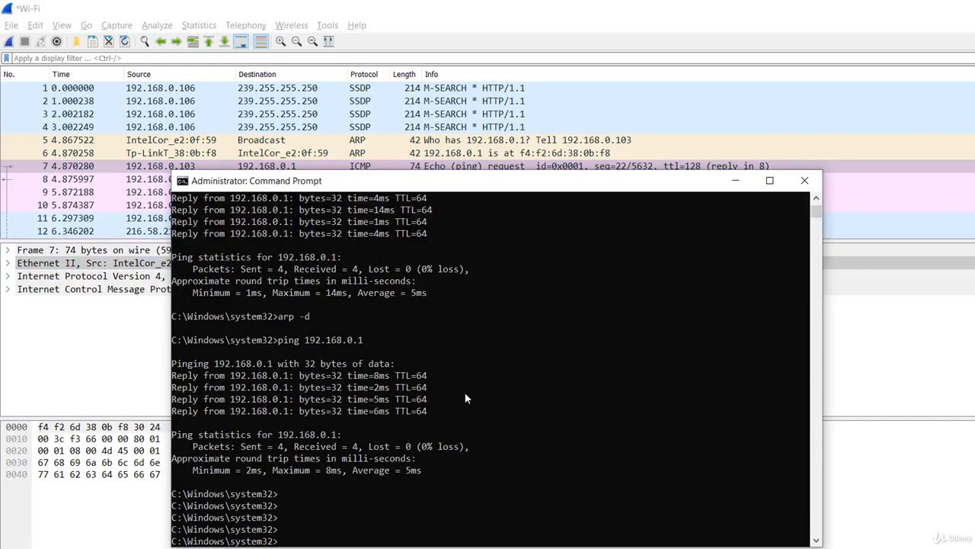
Enter arp -a in the root terminal of the Linux1 virtual machine
{"action": "type", "text": "arp -a"}
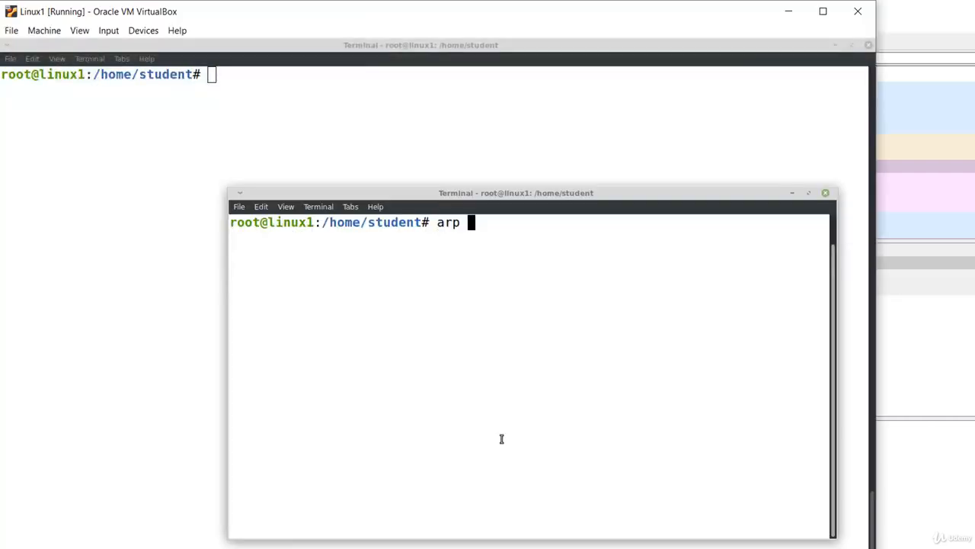
Complete the arp -a command in the Linux1 VM terminal
{"action": "type", "text": "-a"}
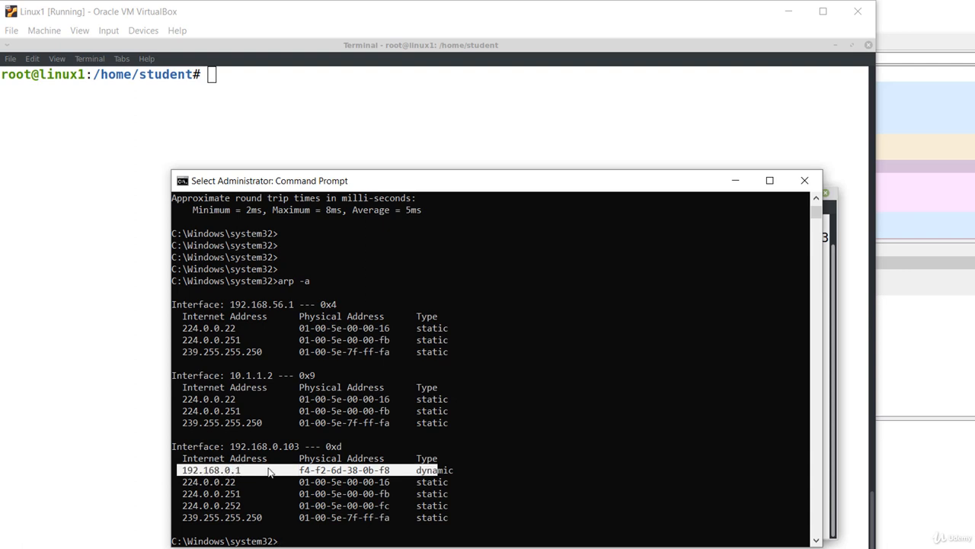
{"action": "mouse_move", "coordinate": [262, 466]}
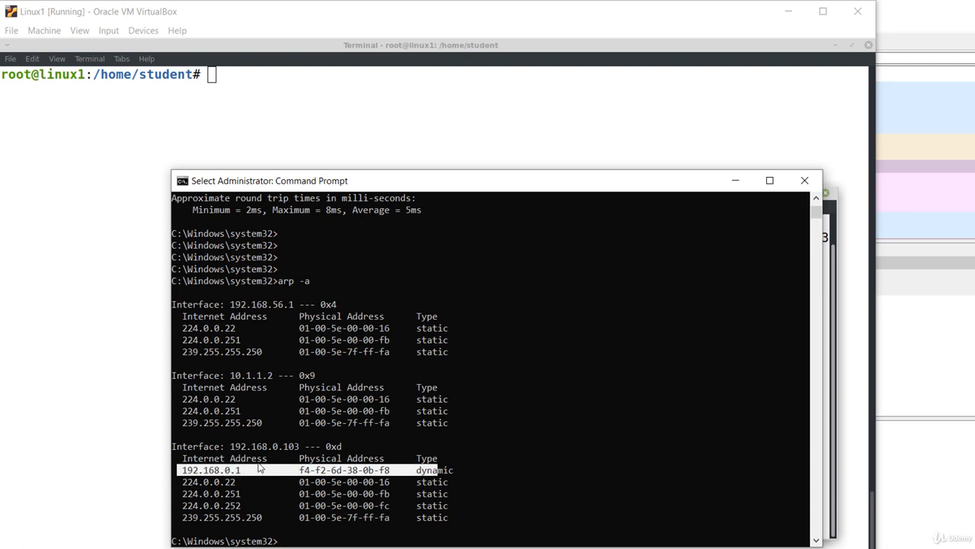
{"action": "mouse_move", "coordinate": [308, 469]}
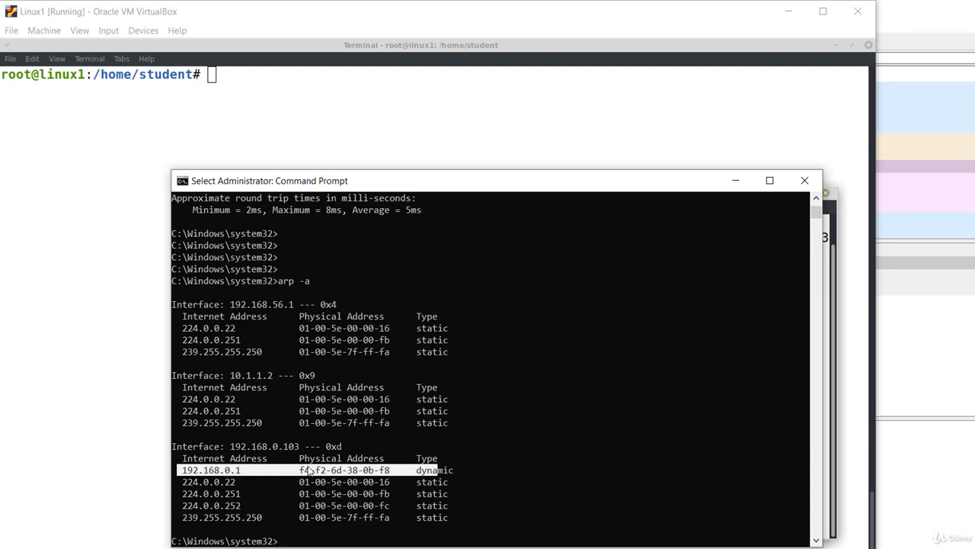
{"action": "mouse_move", "coordinate": [356, 470]}
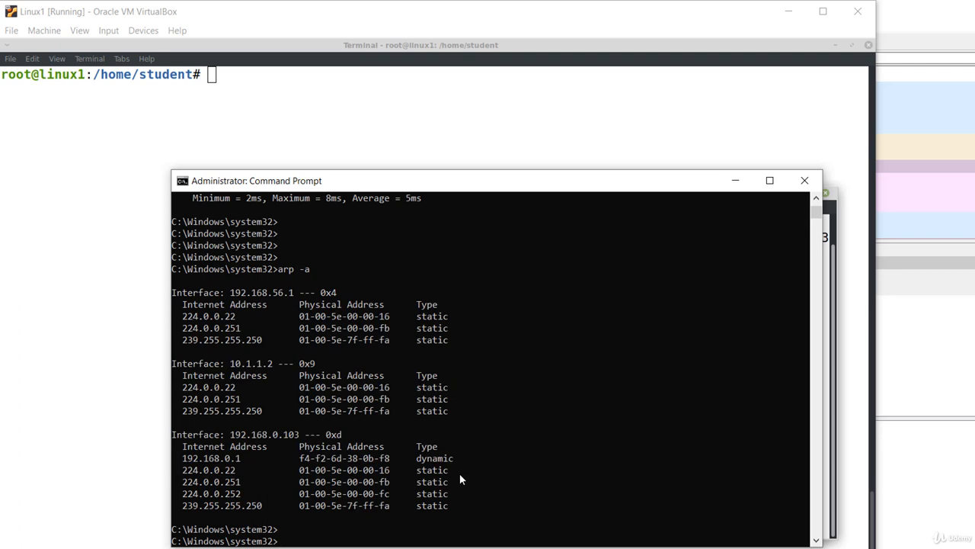
Clear the ARP cache with arp -d, then list it again with arp -a to confirm 192.168.0.1 is gone
{"action": "type", "text": "arp -d"}
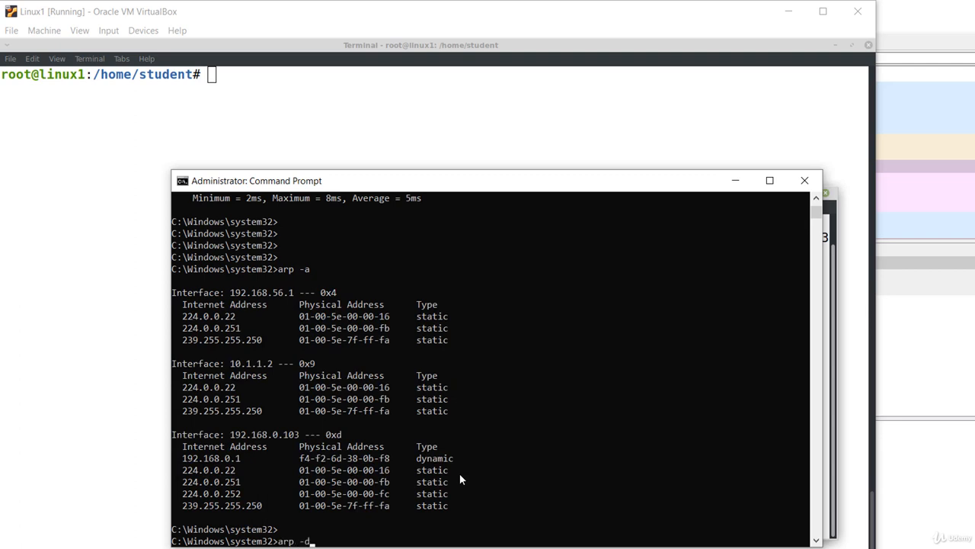
{"action": "key", "text": "Return"}
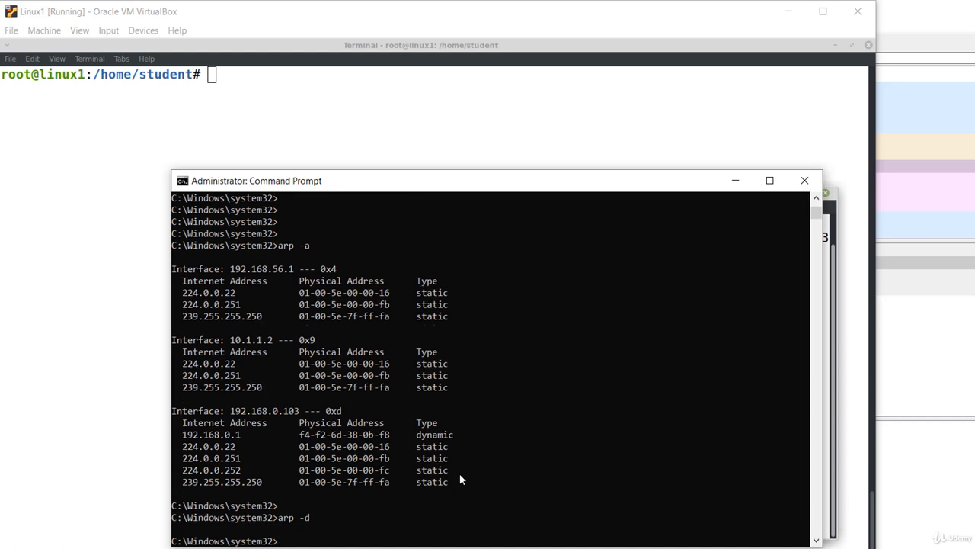
{"action": "type", "text": "arp -a"}
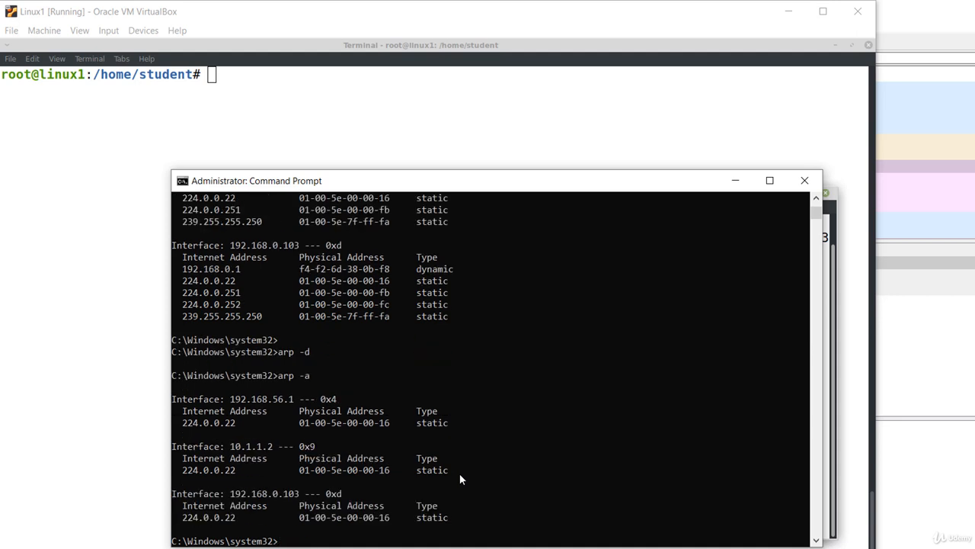
{"action": "mouse_move", "coordinate": [359, 512]}
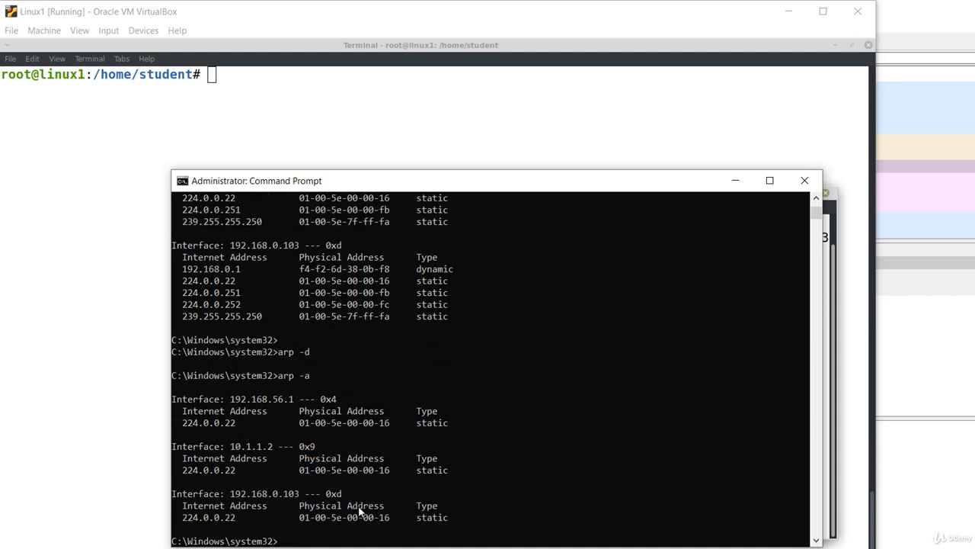